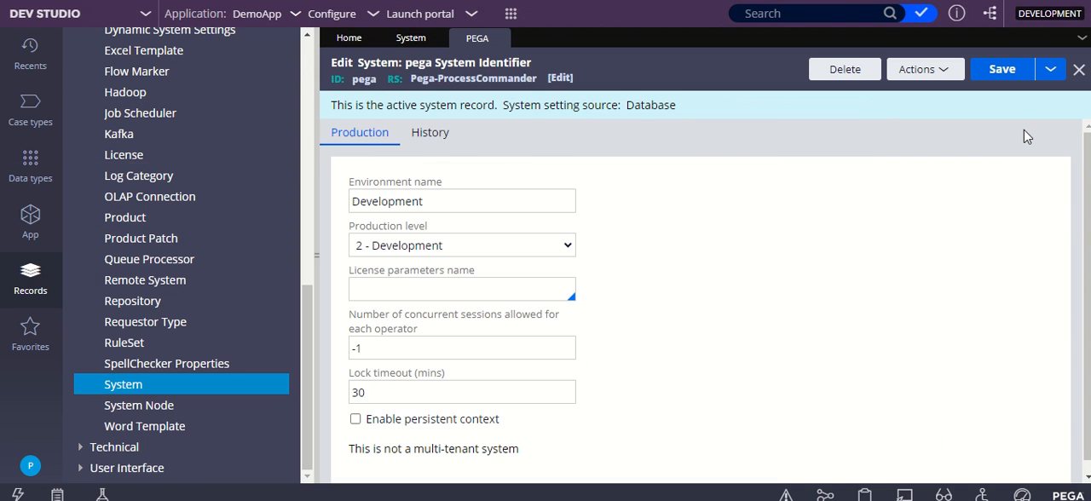
Close the System instances list, leaving Home and the pega record open
{"action": "left_click", "coordinate": [461, 288]}
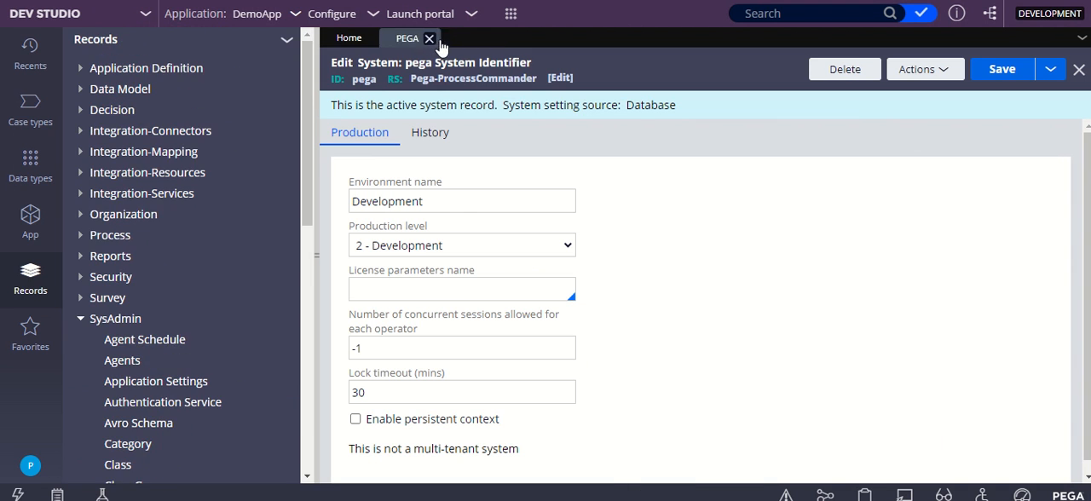
Close the pega System record and scroll the Records explorer down to SysAdmin > System
{"action": "left_click", "coordinate": [430, 38]}
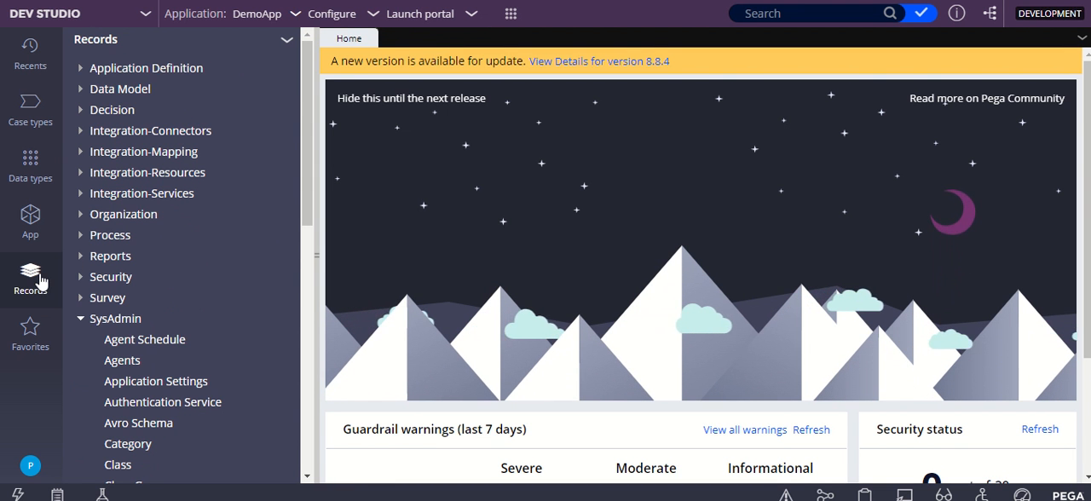
{"action": "mouse_move", "coordinate": [30, 277]}
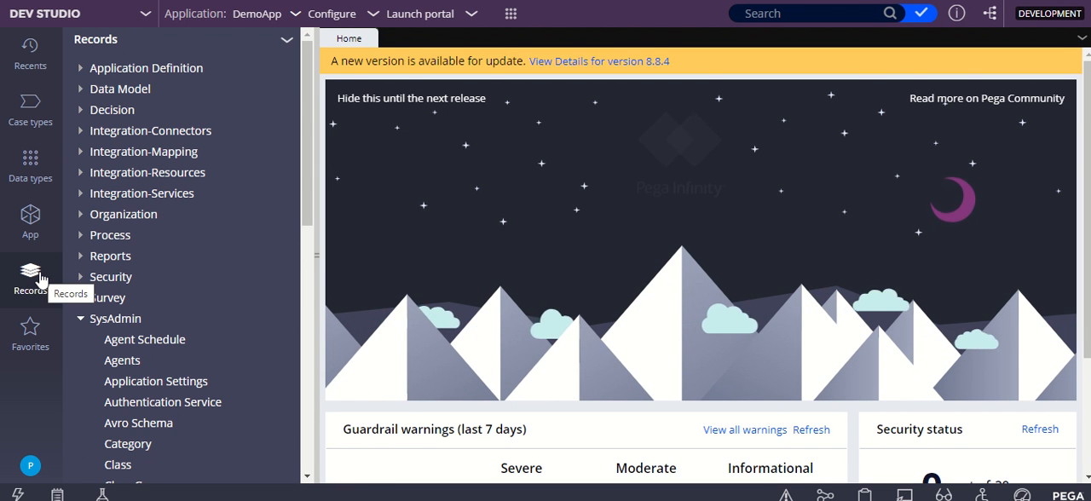
{"action": "scroll", "scroll_direction": "down", "scroll_amount": 3}
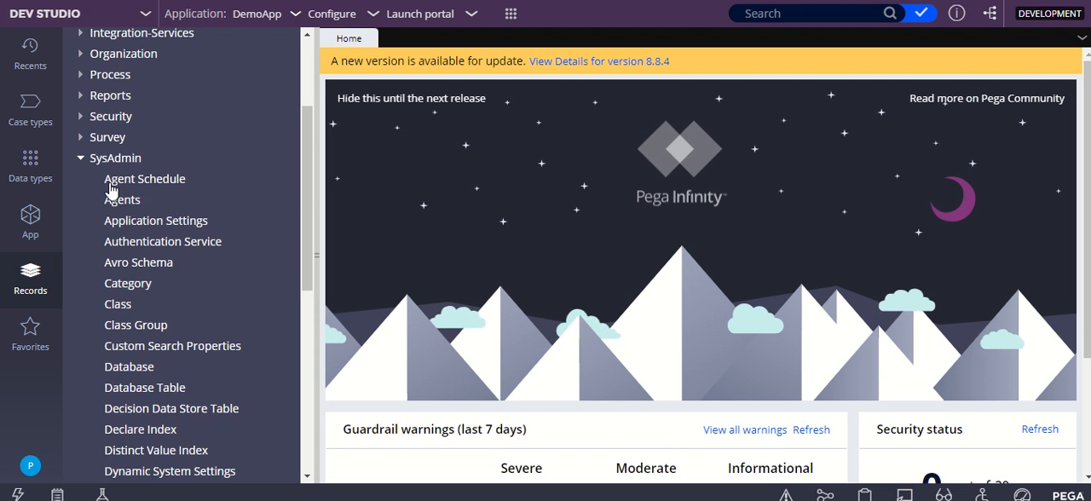
{"action": "scroll", "scroll_direction": "down", "scroll_amount": 3}
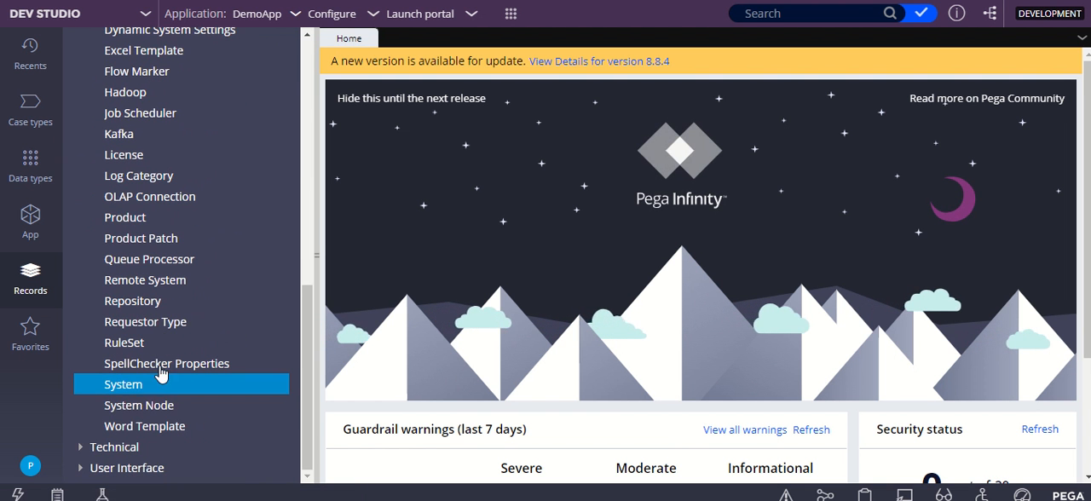
List the System record instances under SysAdmin and open the pega instance
{"action": "left_click", "coordinate": [122, 383]}
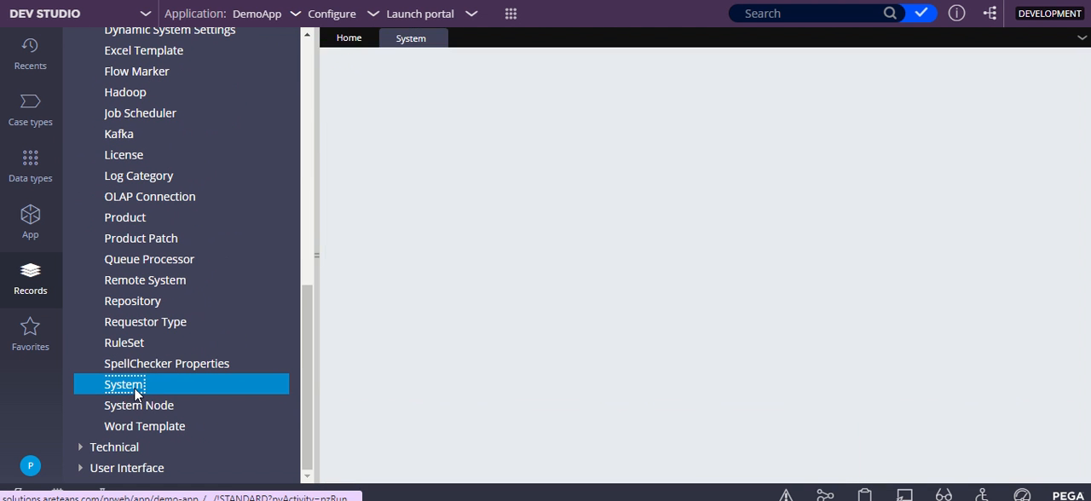
{"action": "left_click", "coordinate": [123, 385]}
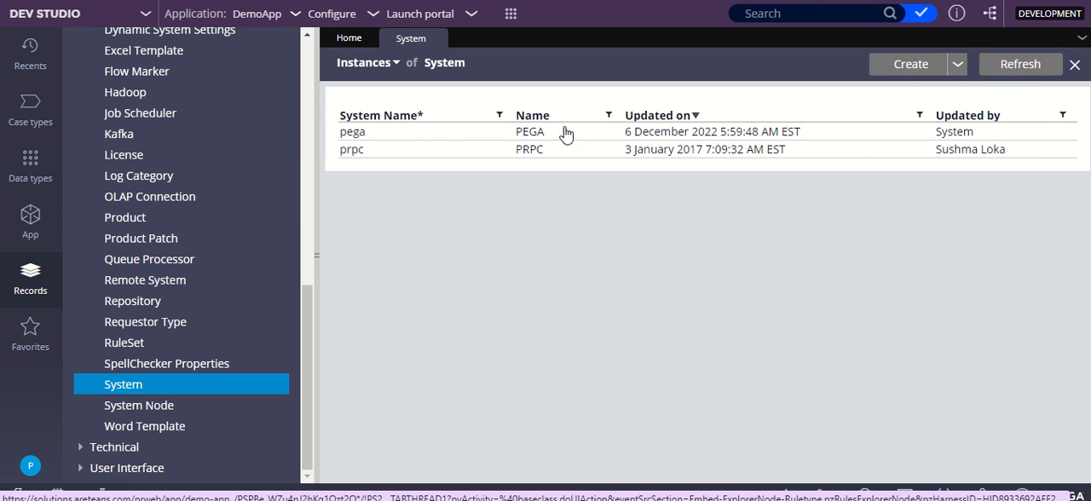
{"action": "mouse_move", "coordinate": [537, 167]}
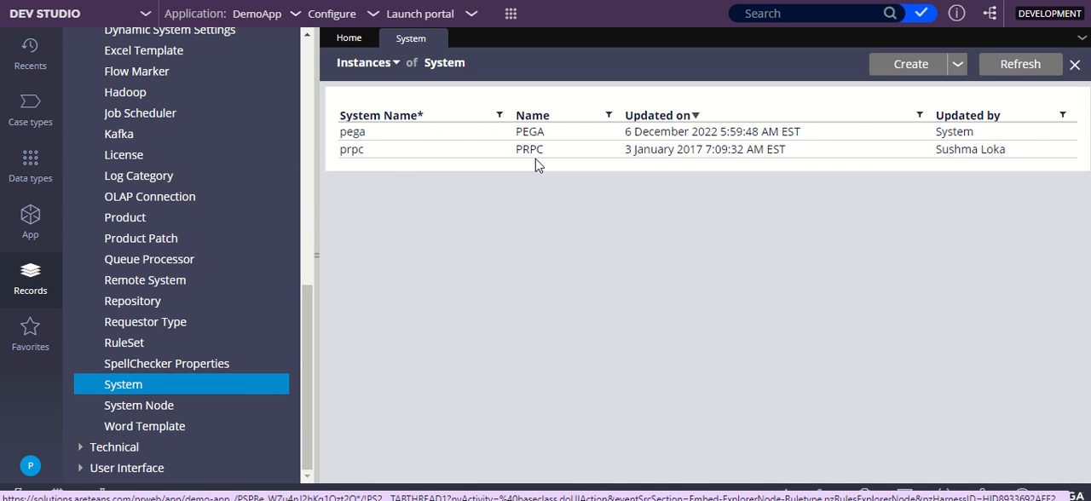
{"action": "mouse_move", "coordinate": [535, 164]}
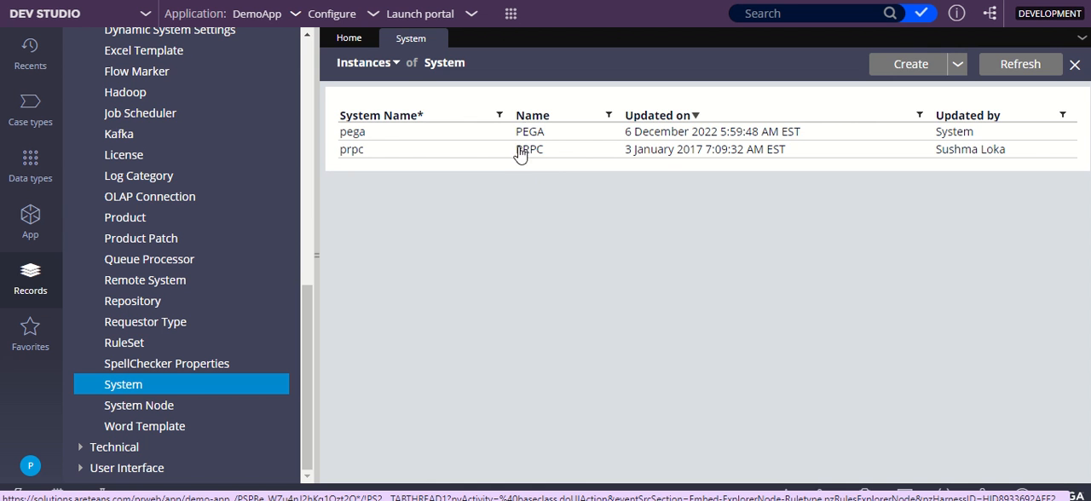
{"action": "mouse_move", "coordinate": [527, 150]}
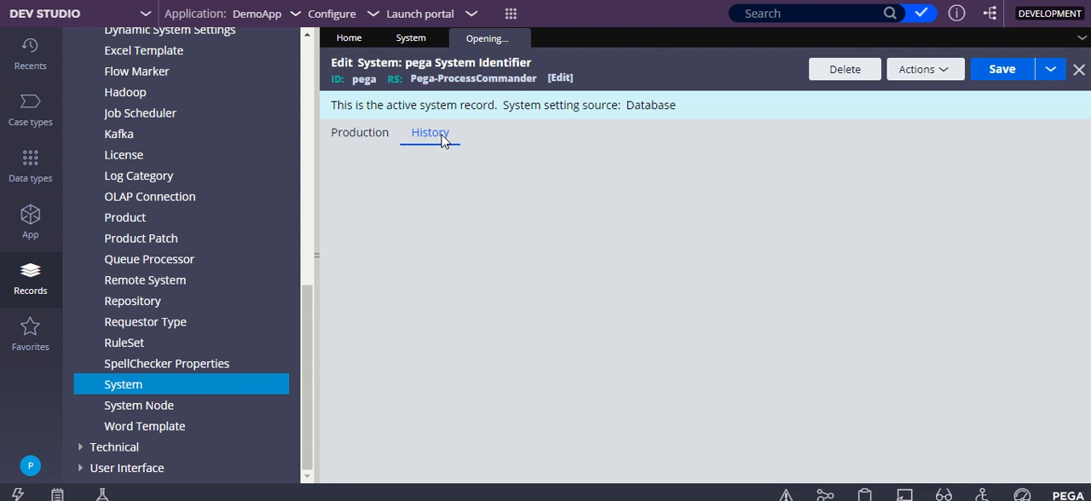
{"action": "left_click", "coordinate": [358, 133]}
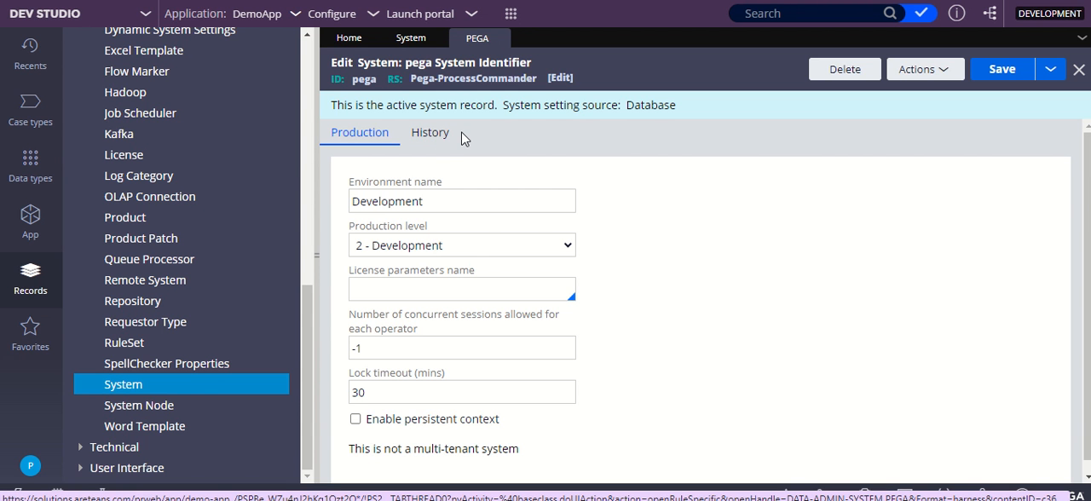
{"action": "mouse_move", "coordinate": [379, 143]}
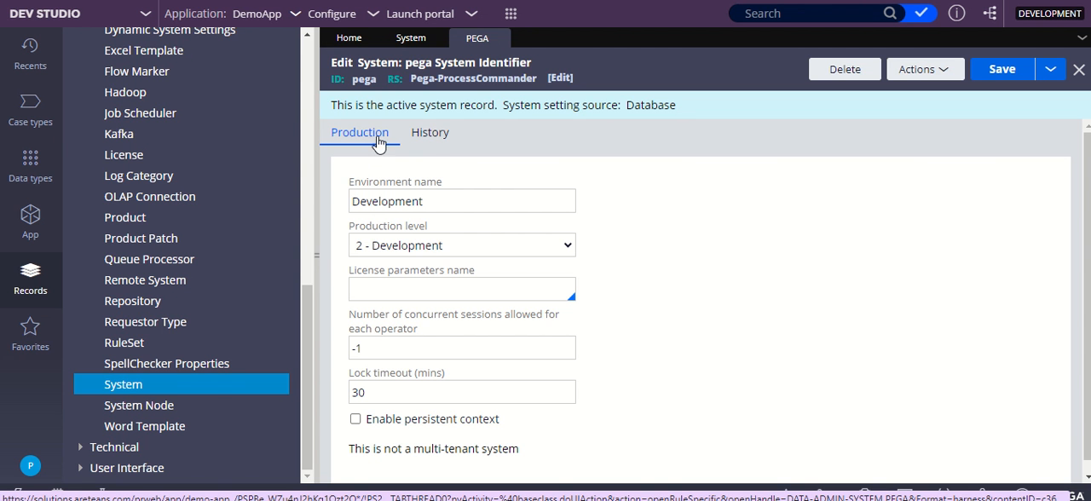
{"action": "left_click", "coordinate": [460, 246]}
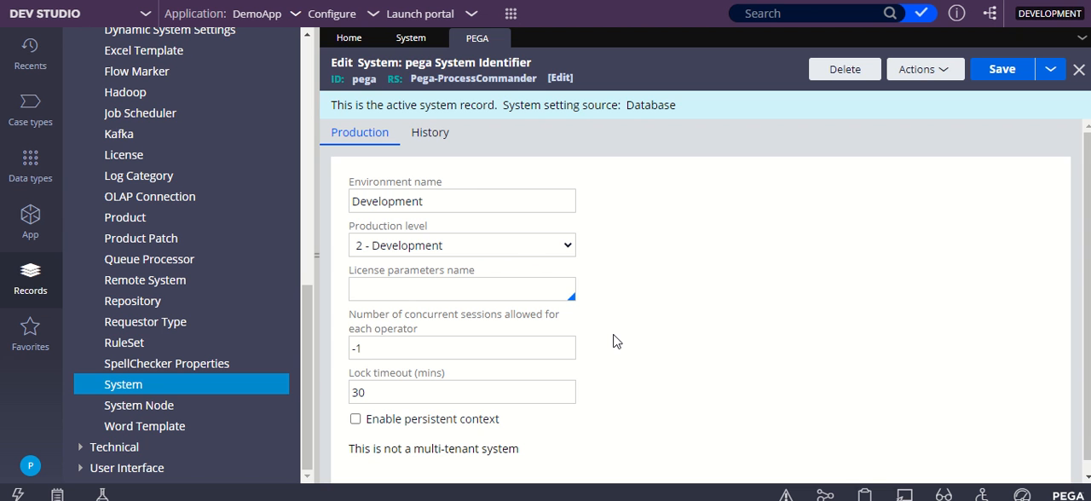
{"action": "left_click", "coordinate": [461, 347]}
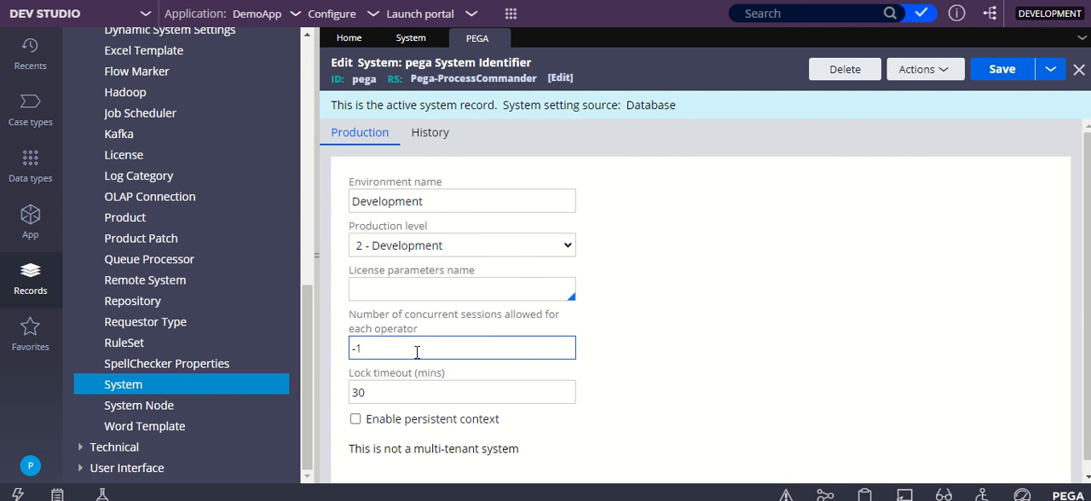
{"action": "double_click", "coordinate": [356, 347]}
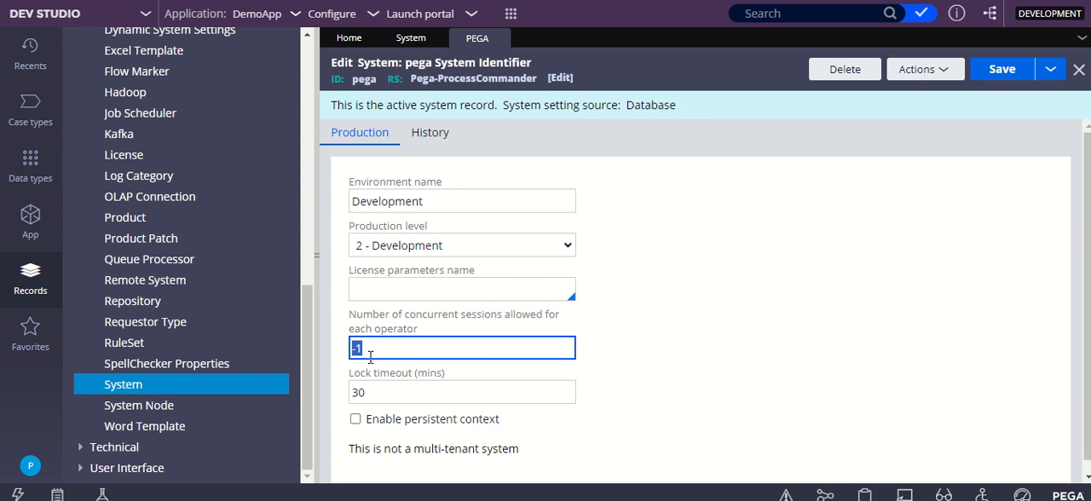
{"action": "mouse_move", "coordinate": [656, 347]}
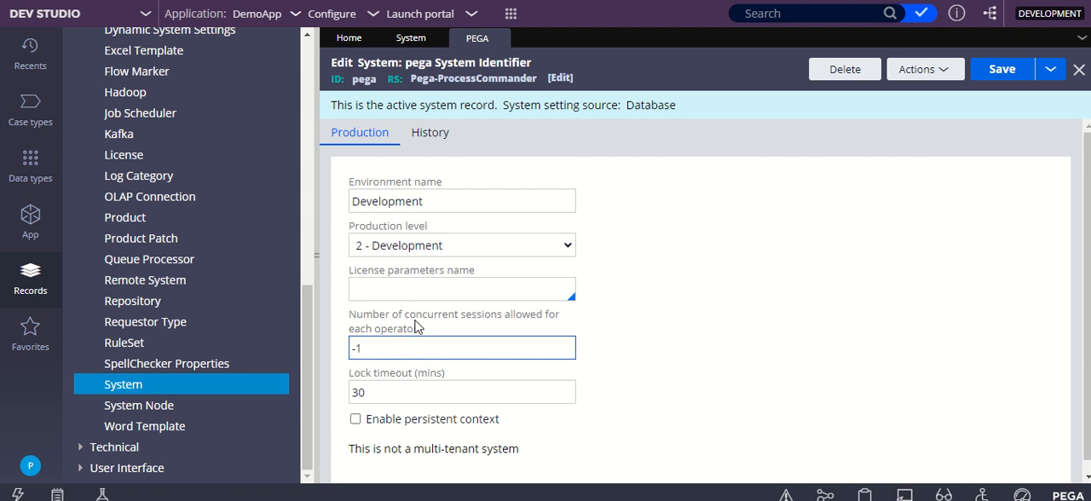
Select the -1 concurrent sessions value on the Production tab for editing
{"action": "double_click", "coordinate": [449, 314]}
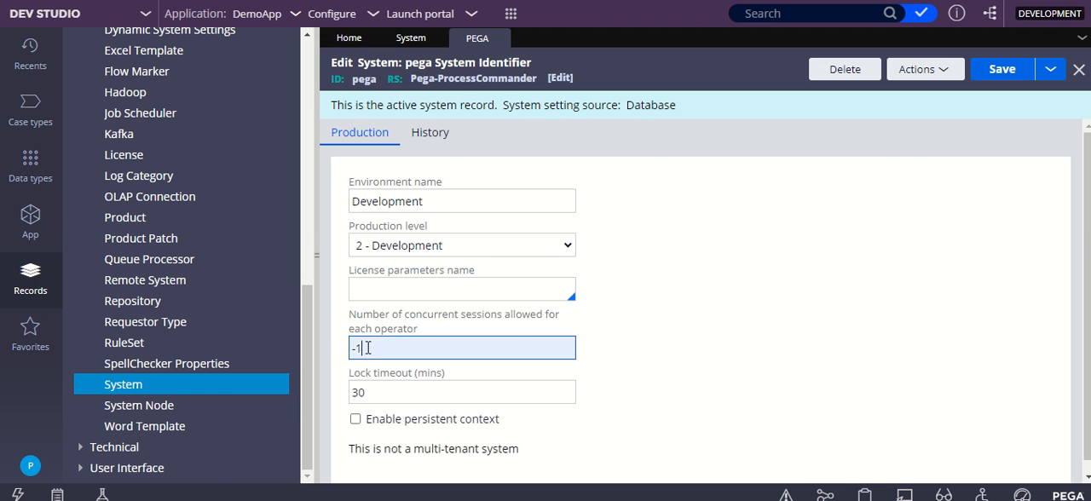
Change concurrent sessions allowed per operator from -1 to 10
{"action": "double_click", "coordinate": [358, 348]}
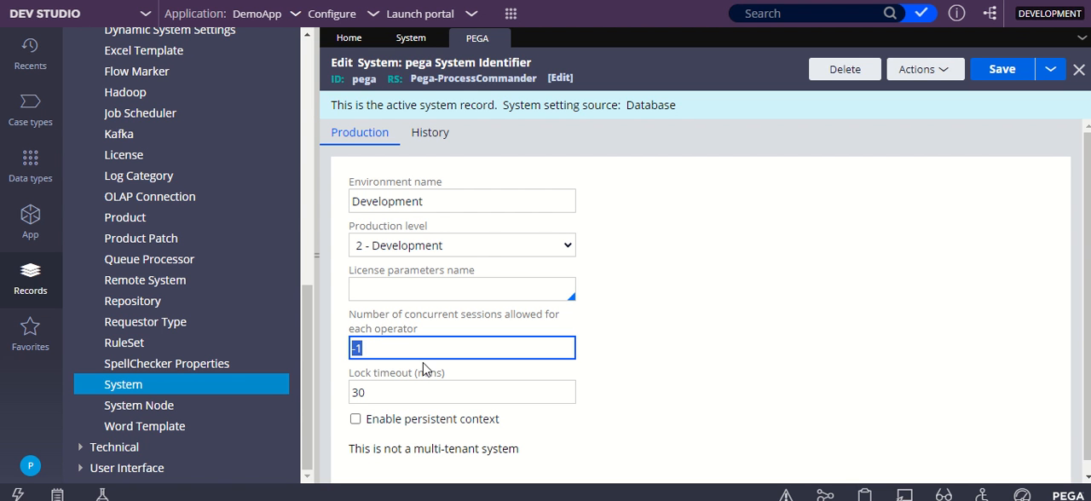
{"action": "type", "text": "1"}
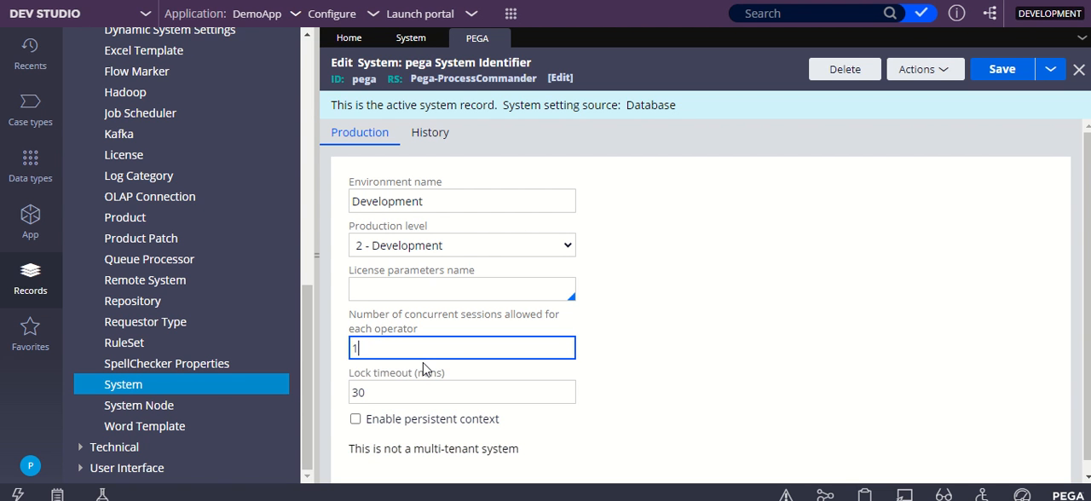
{"action": "type", "text": "0"}
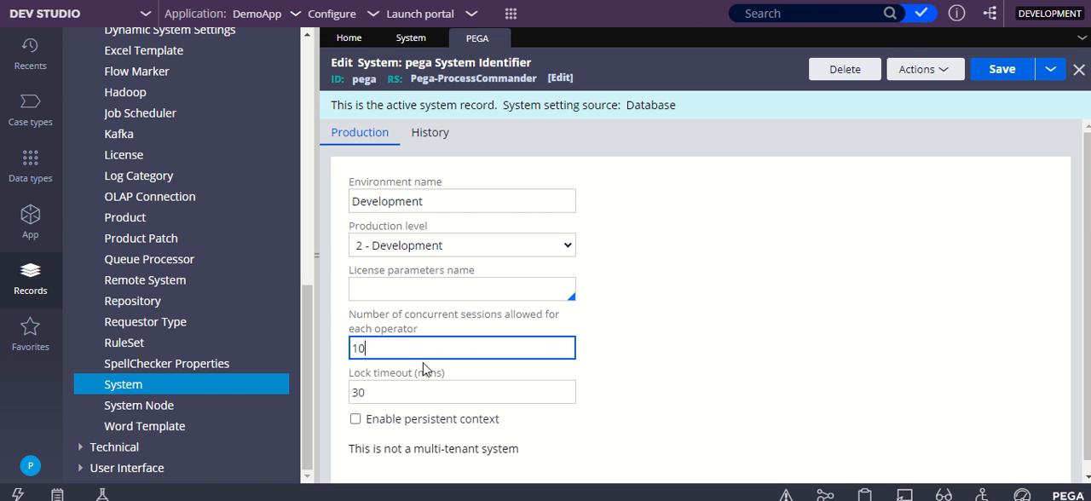